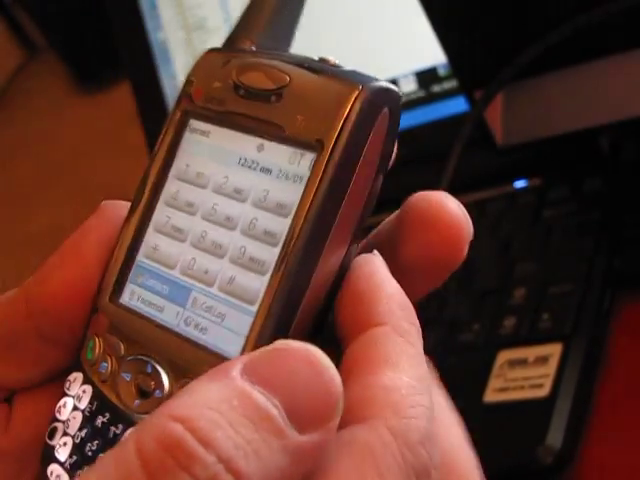
{"action": "mouse_move", "coordinate": [320, 240]}
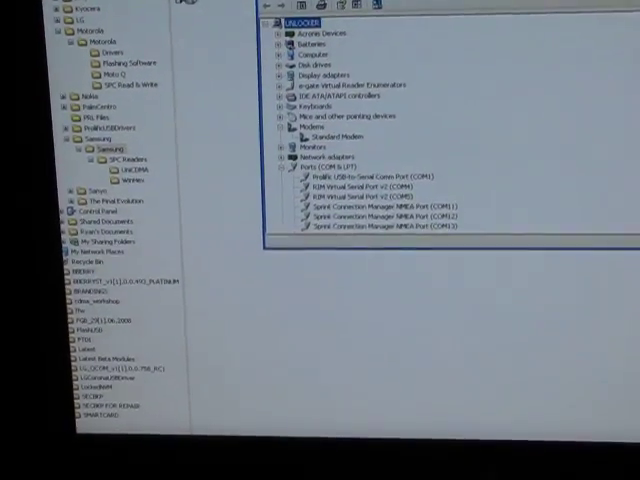
- Scroll Device Manager to the Ports (COM & LPT) entries for the Prolific and Sprint ports
{"action": "scroll", "scroll_direction": "down", "scroll_amount": 3}
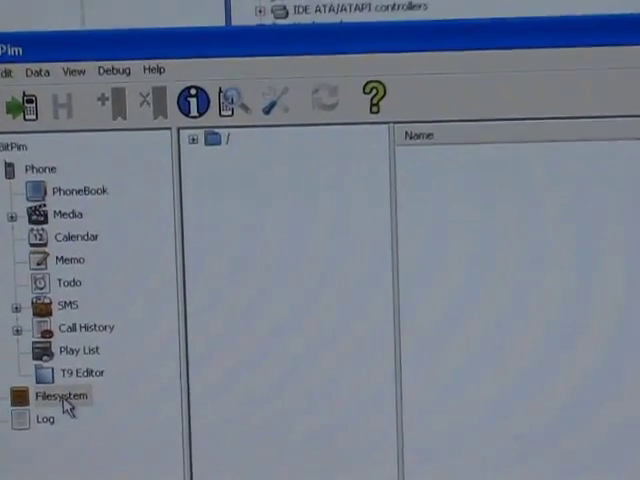
- Switch to the Filesystem view, clear the logs, and bring up BitPim's Settings window
{"action": "left_click", "coordinate": [84, 52]}
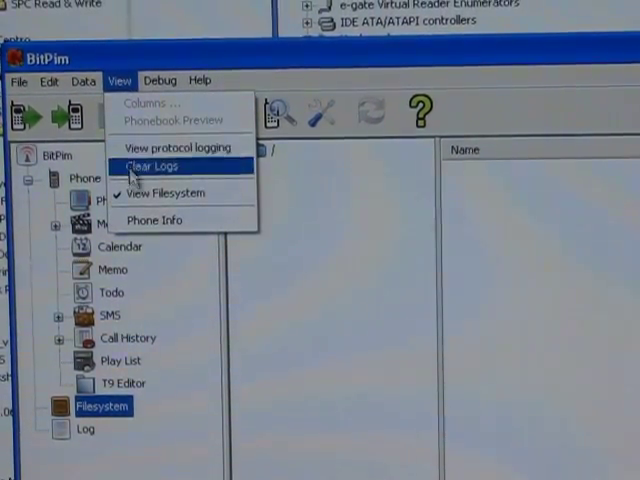
{"action": "left_click", "coordinate": [144, 164]}
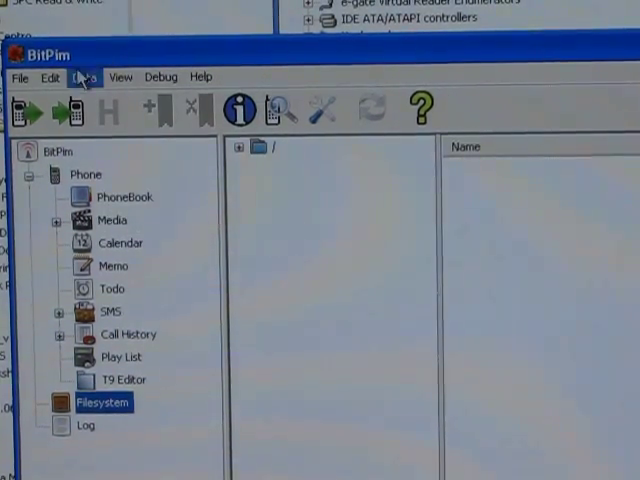
{"action": "left_click", "coordinate": [96, 108]}
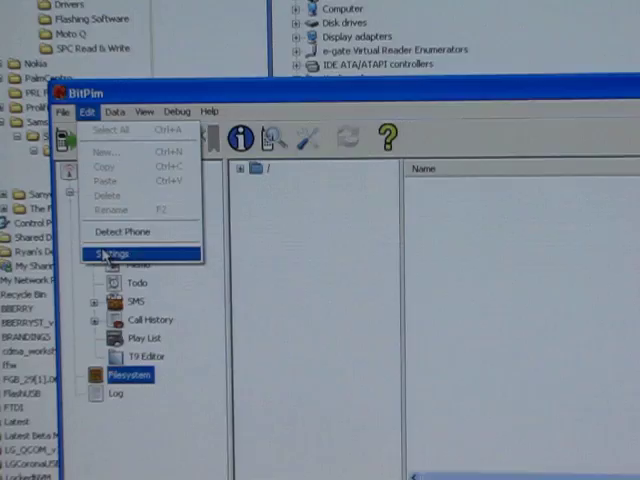
{"action": "left_click", "coordinate": [108, 252]}
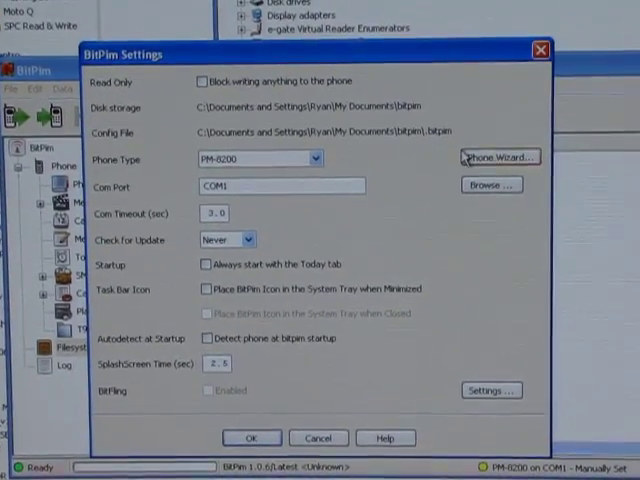
- Run the Phone Wizard choosing carrier Other, model Other CDMA phone and port COM1
{"action": "left_click", "coordinate": [500, 156]}
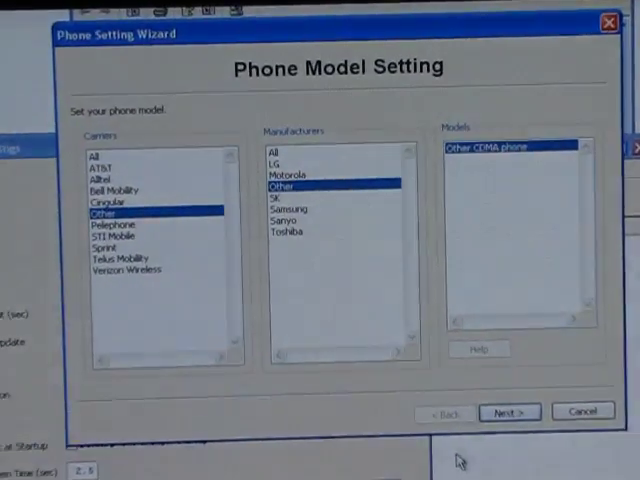
{"action": "left_click", "coordinate": [508, 412]}
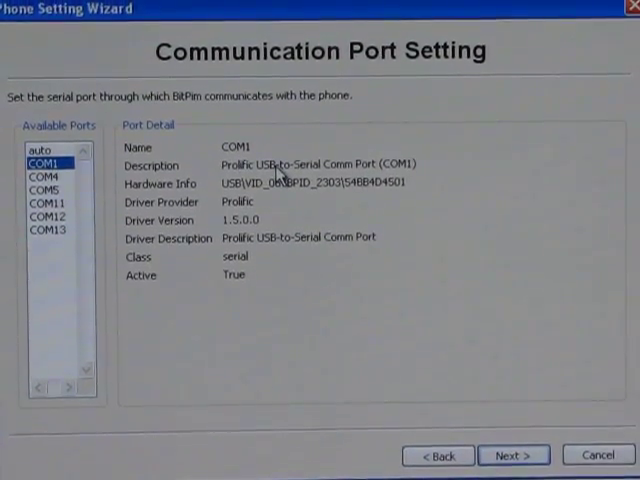
{"action": "left_click", "coordinate": [512, 456]}
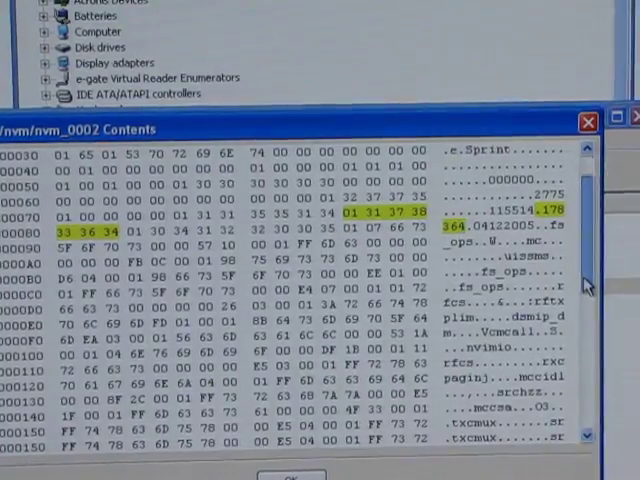
- Locate code 178364 in the nvm_0002 hex contents and close the contents view
{"action": "scroll", "scroll_direction": "up", "scroll_amount": 3}
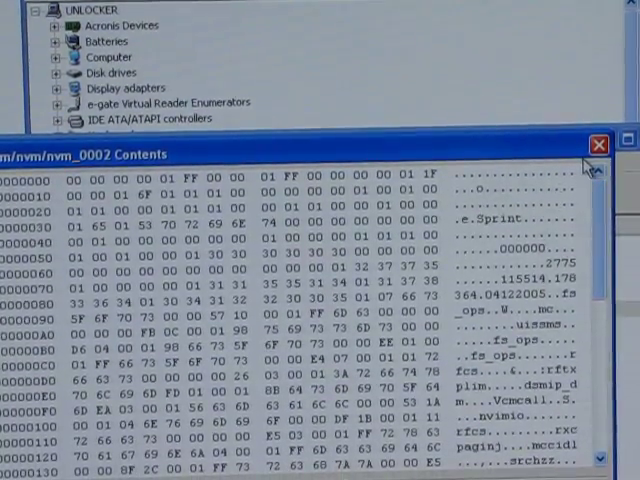
{"action": "left_click", "coordinate": [600, 144]}
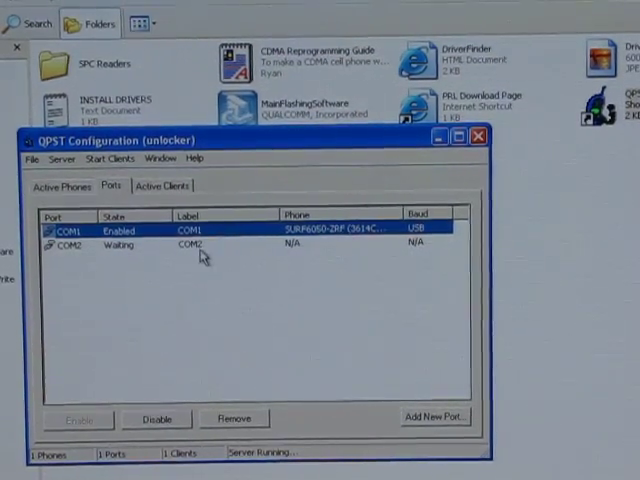
- Start adding a new port from the QPST Configuration Ports list
{"action": "left_click", "coordinate": [436, 416]}
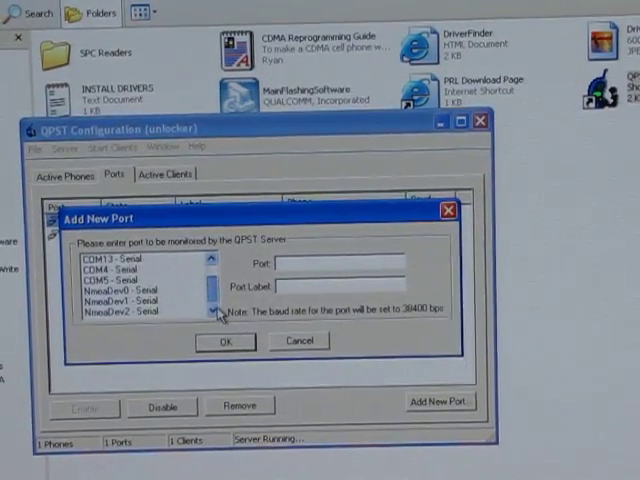
- Select an entry in the Add New Port dialog's list of serial ports
{"action": "left_click", "coordinate": [224, 342]}
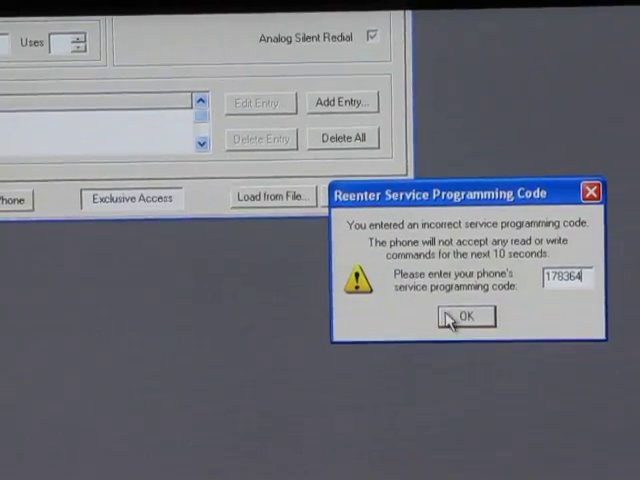
{"action": "left_click", "coordinate": [464, 316]}
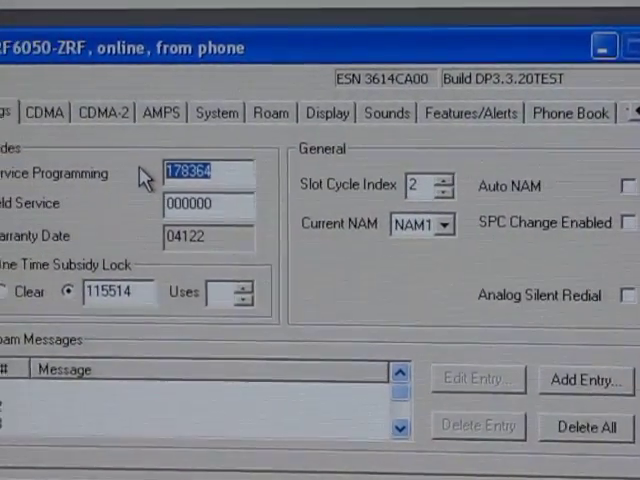
- From the Roam tab, browse Preferred Roaming to the PRL Files folder listing cricket, Metro and Sprint
{"action": "left_click", "coordinate": [288, 96]}
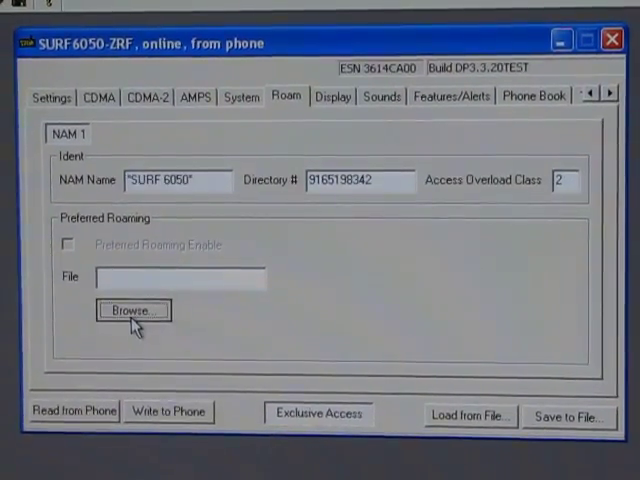
{"action": "left_click", "coordinate": [132, 308]}
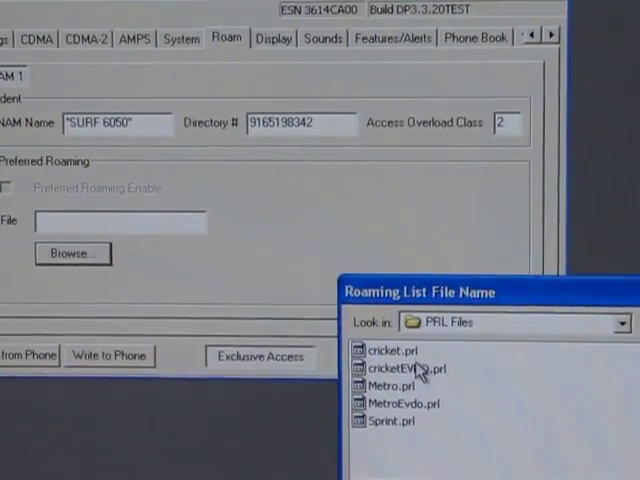